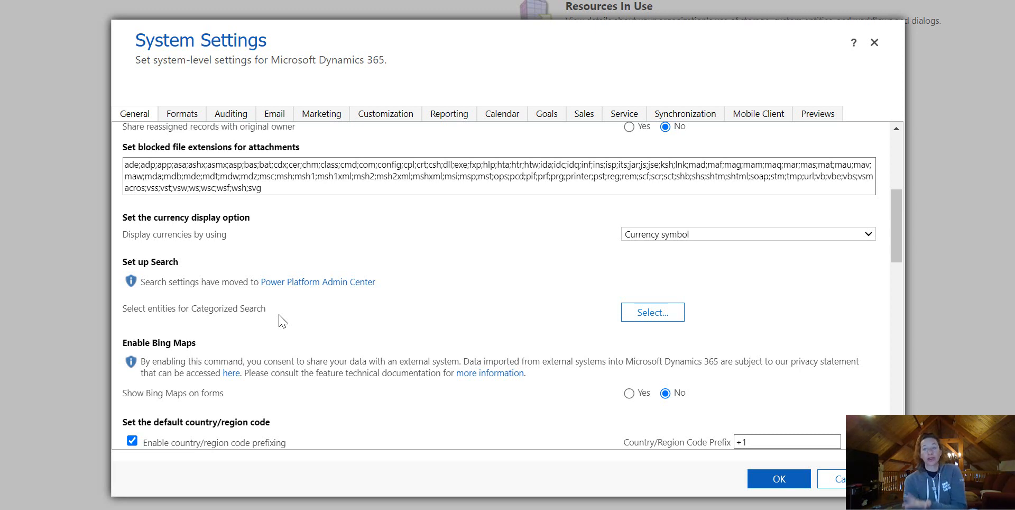
Open the environment's Product Features settings to reach the Search section
{"action": "left_click", "coordinate": [318, 282]}
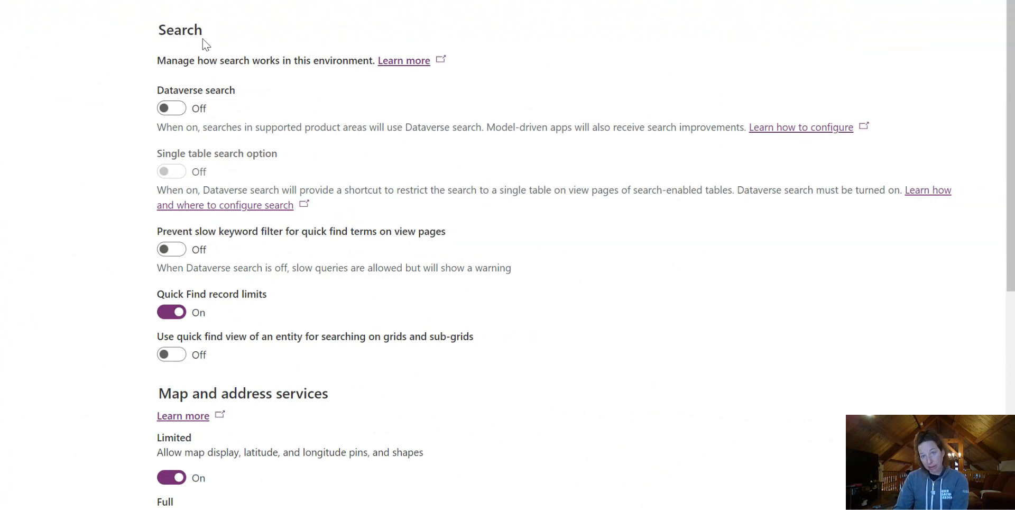
Switch the Dataverse search toggle to On (recommended)
{"action": "left_click", "coordinate": [170, 108]}
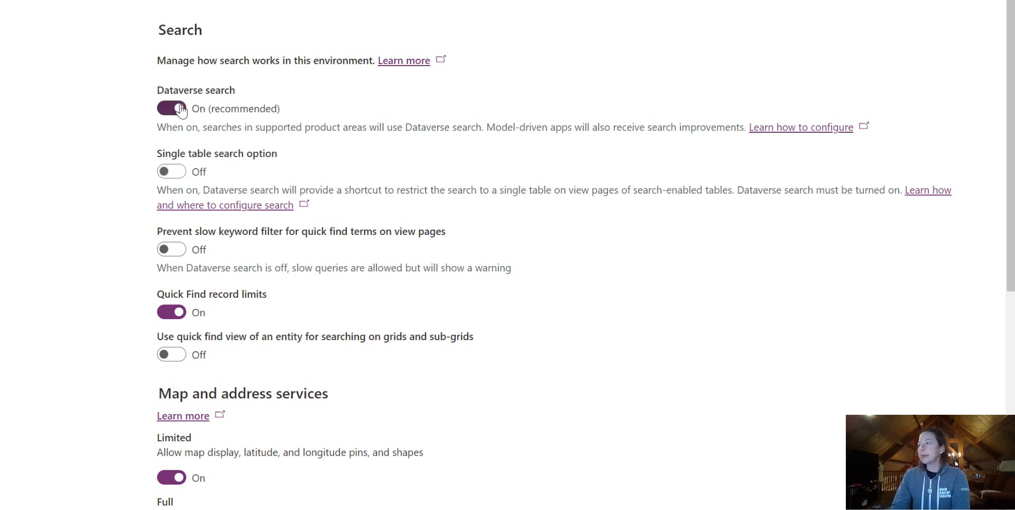